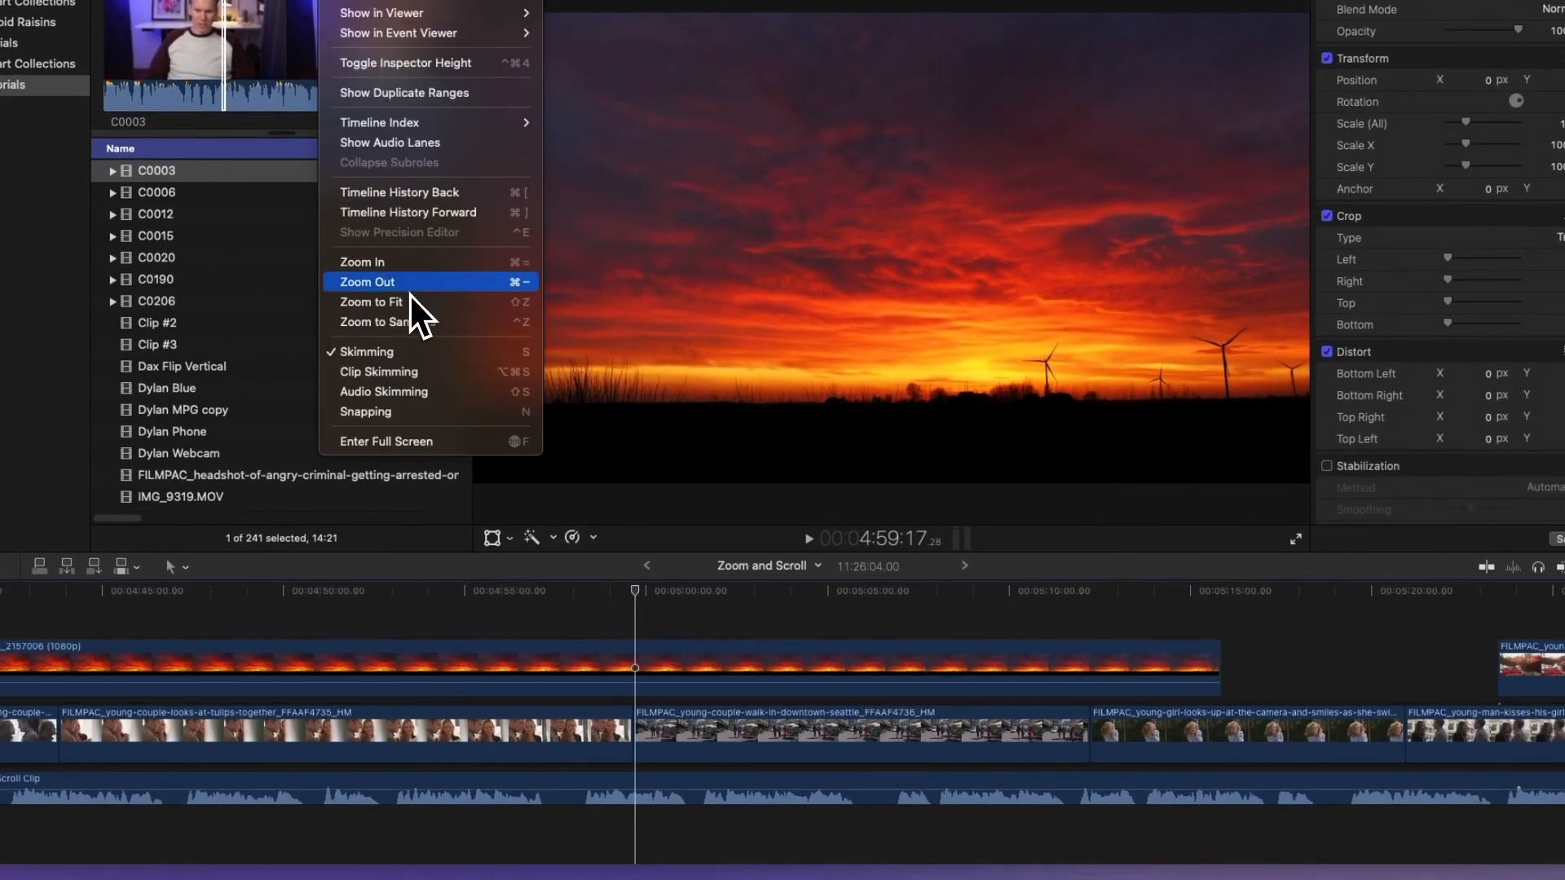
# Step: Zoom the timeline out one step, then fit the whole project with Zoom to Fit
pyautogui.click(366, 282)
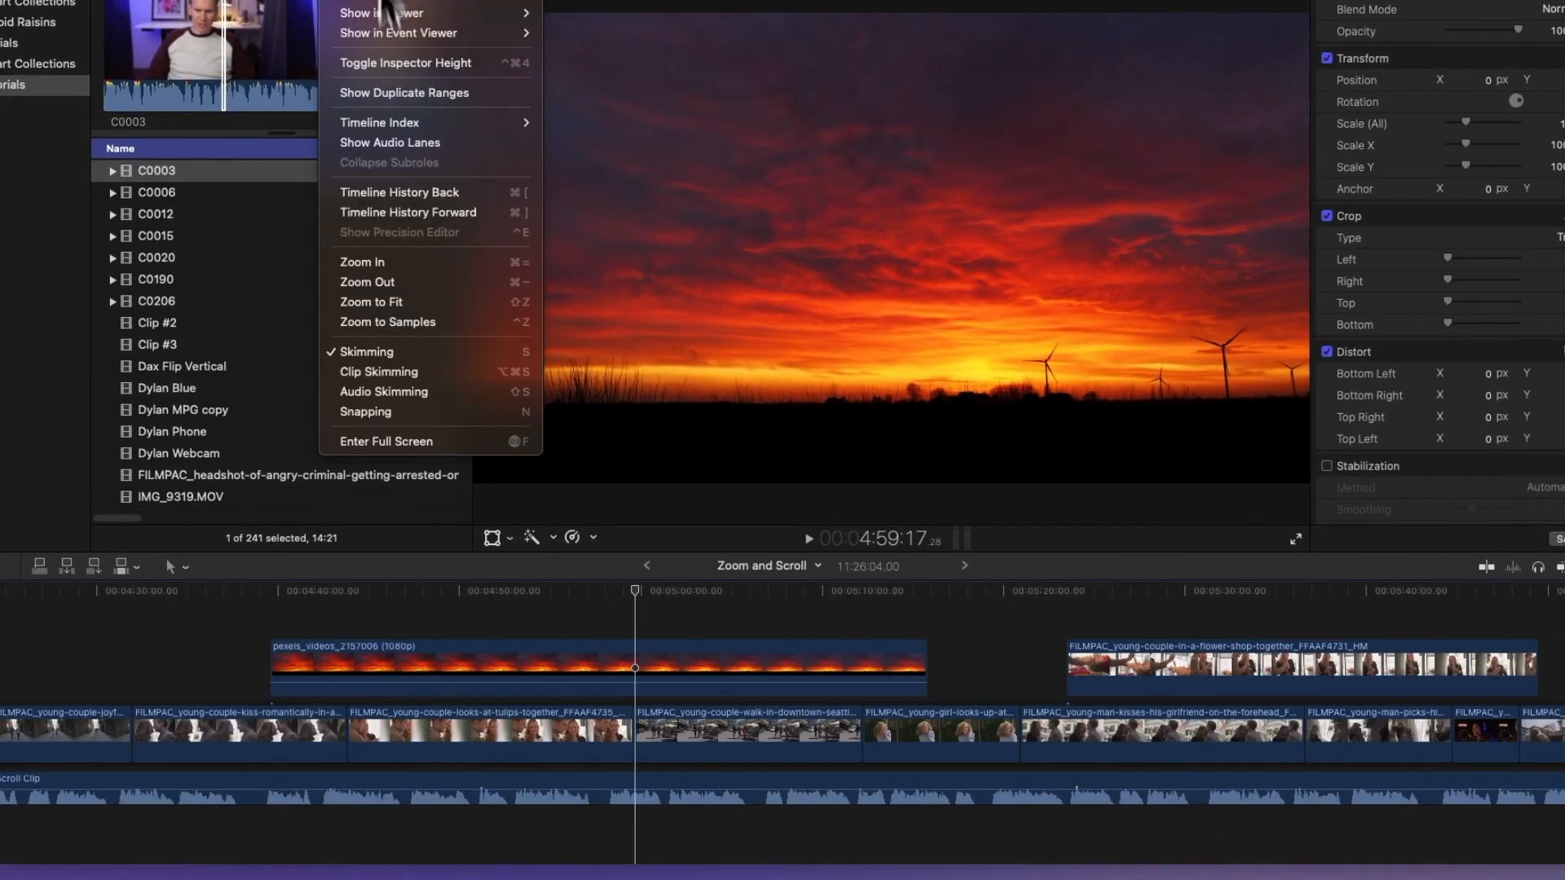
pyautogui.moveTo(399, 302)
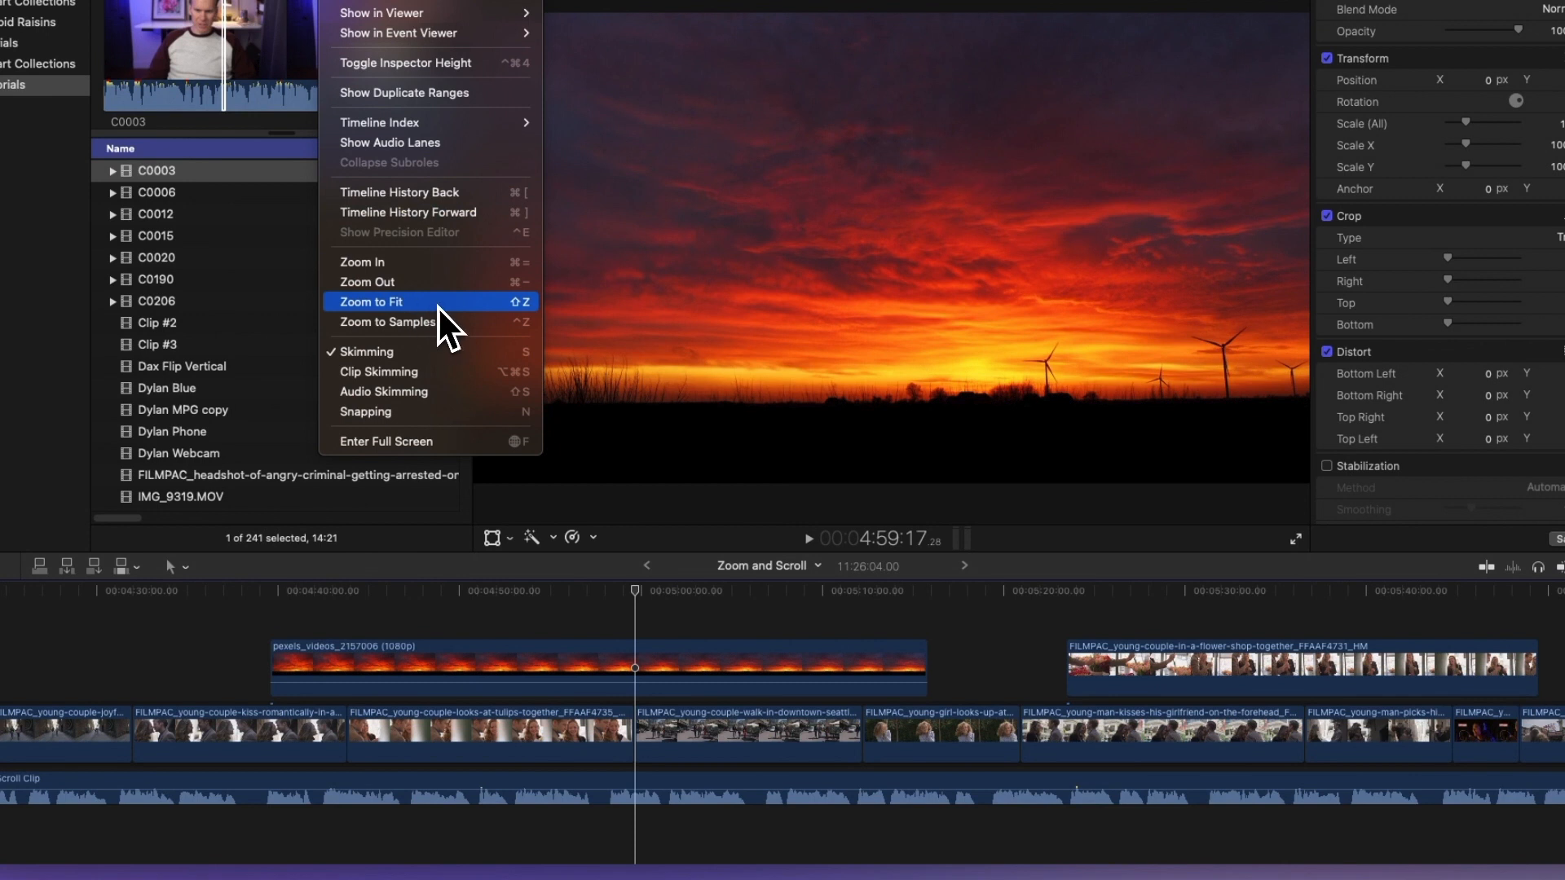
pyautogui.click(370, 302)
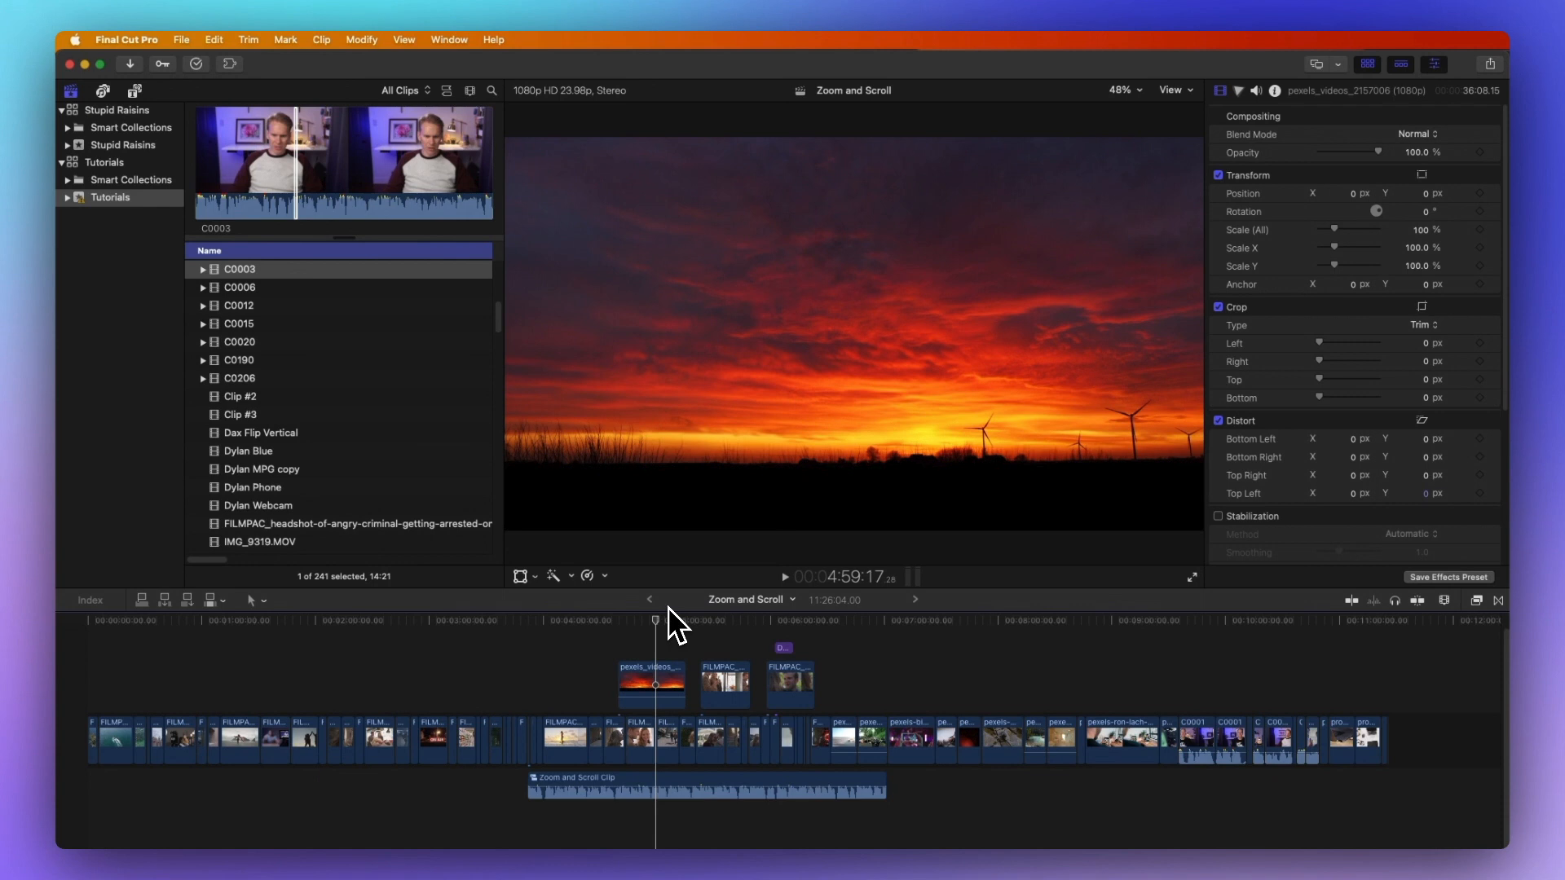
# Step: Zoom the timeline in twice with Command-= until clip names are readable
pyautogui.press('cmd+=')
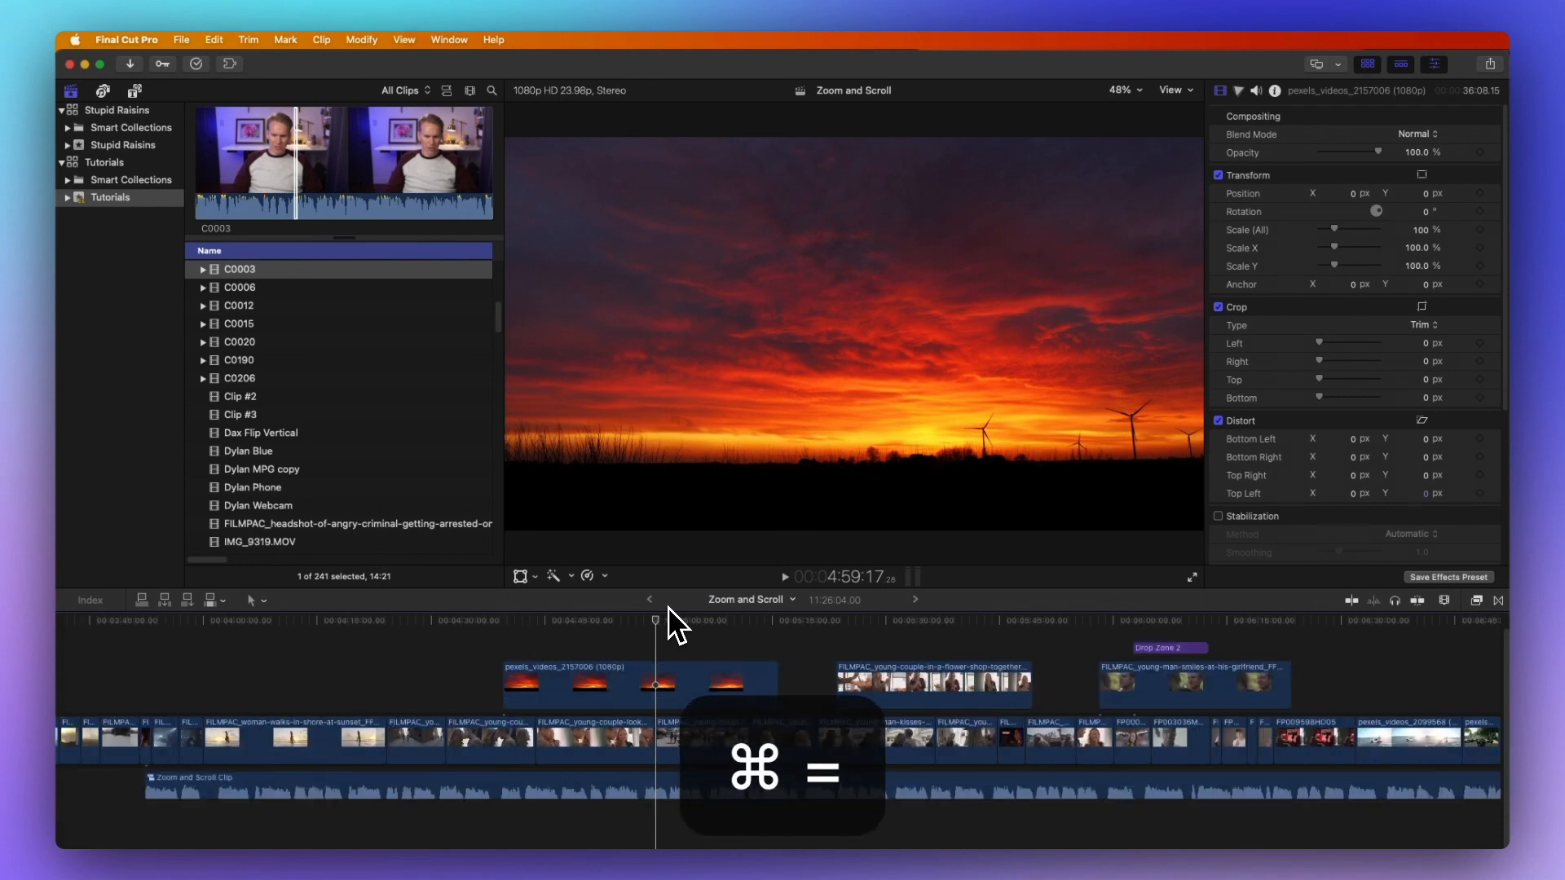
pyautogui.press('cmd+=')
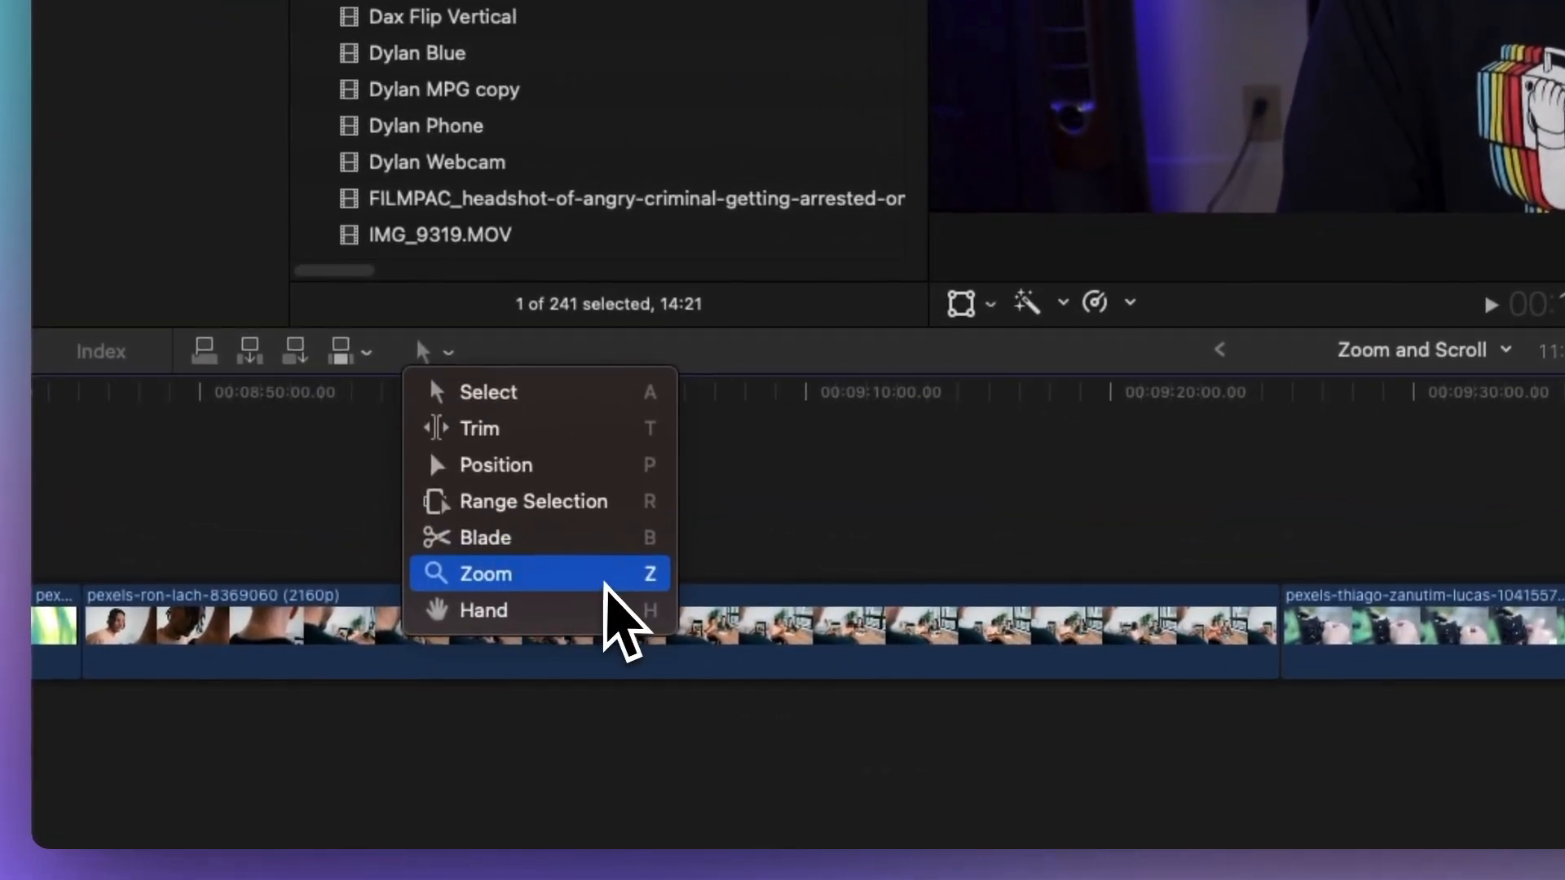
# Step: Switch the timeline tool from Select to Zoom via the Tools pop-up menu
pyautogui.click(487, 572)
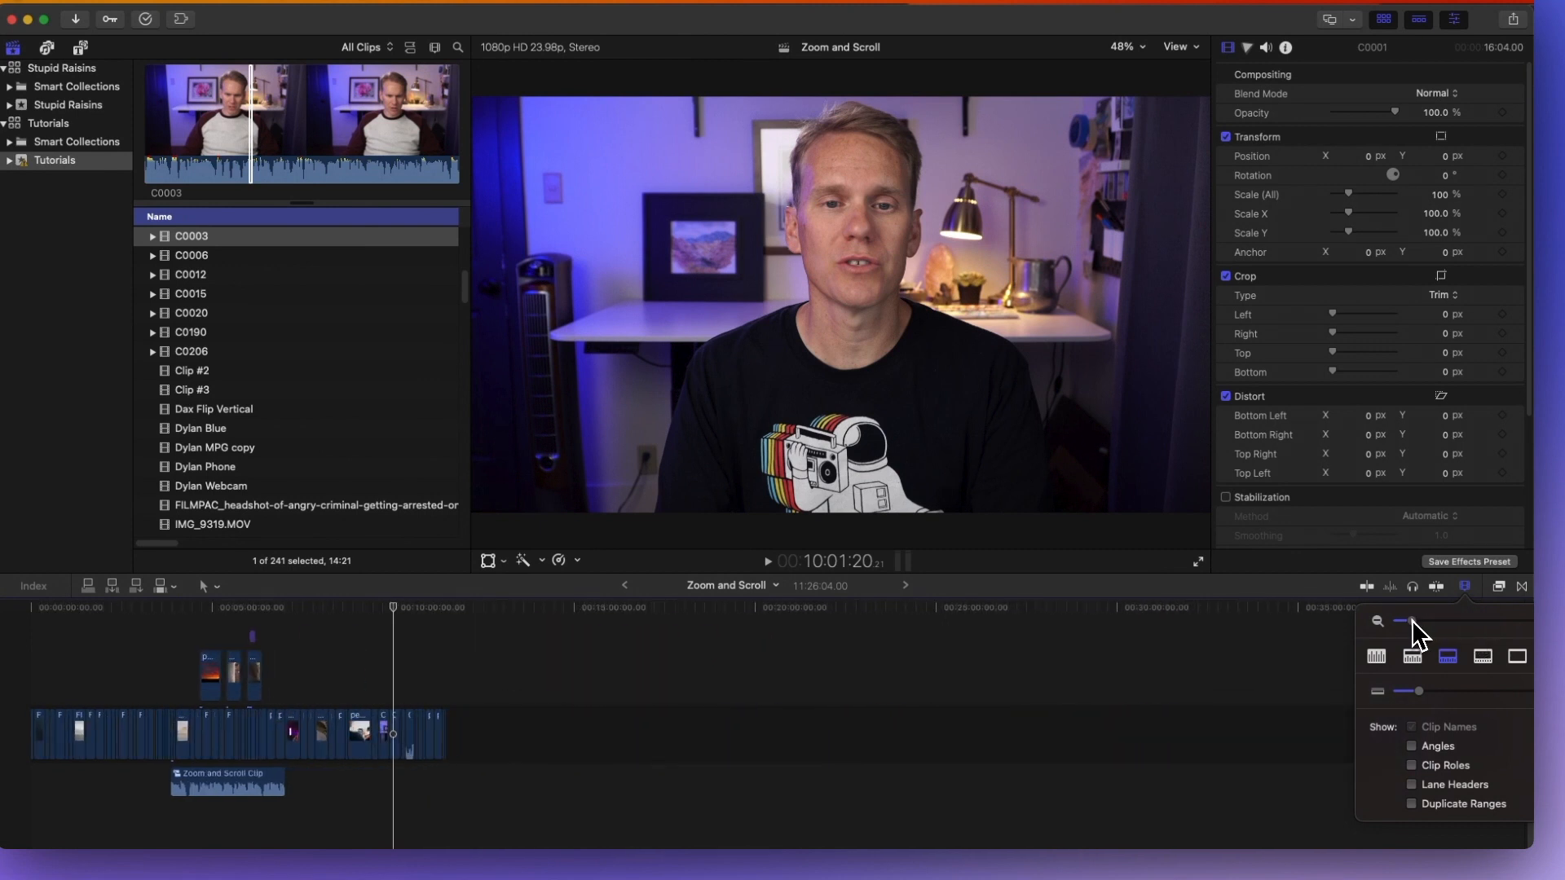
# Step: Drag the Clip Appearance zoom slider right so C0001–C0003 span the timeline
pyautogui.moveTo(1402, 622); pyautogui.dragTo(1496, 621)
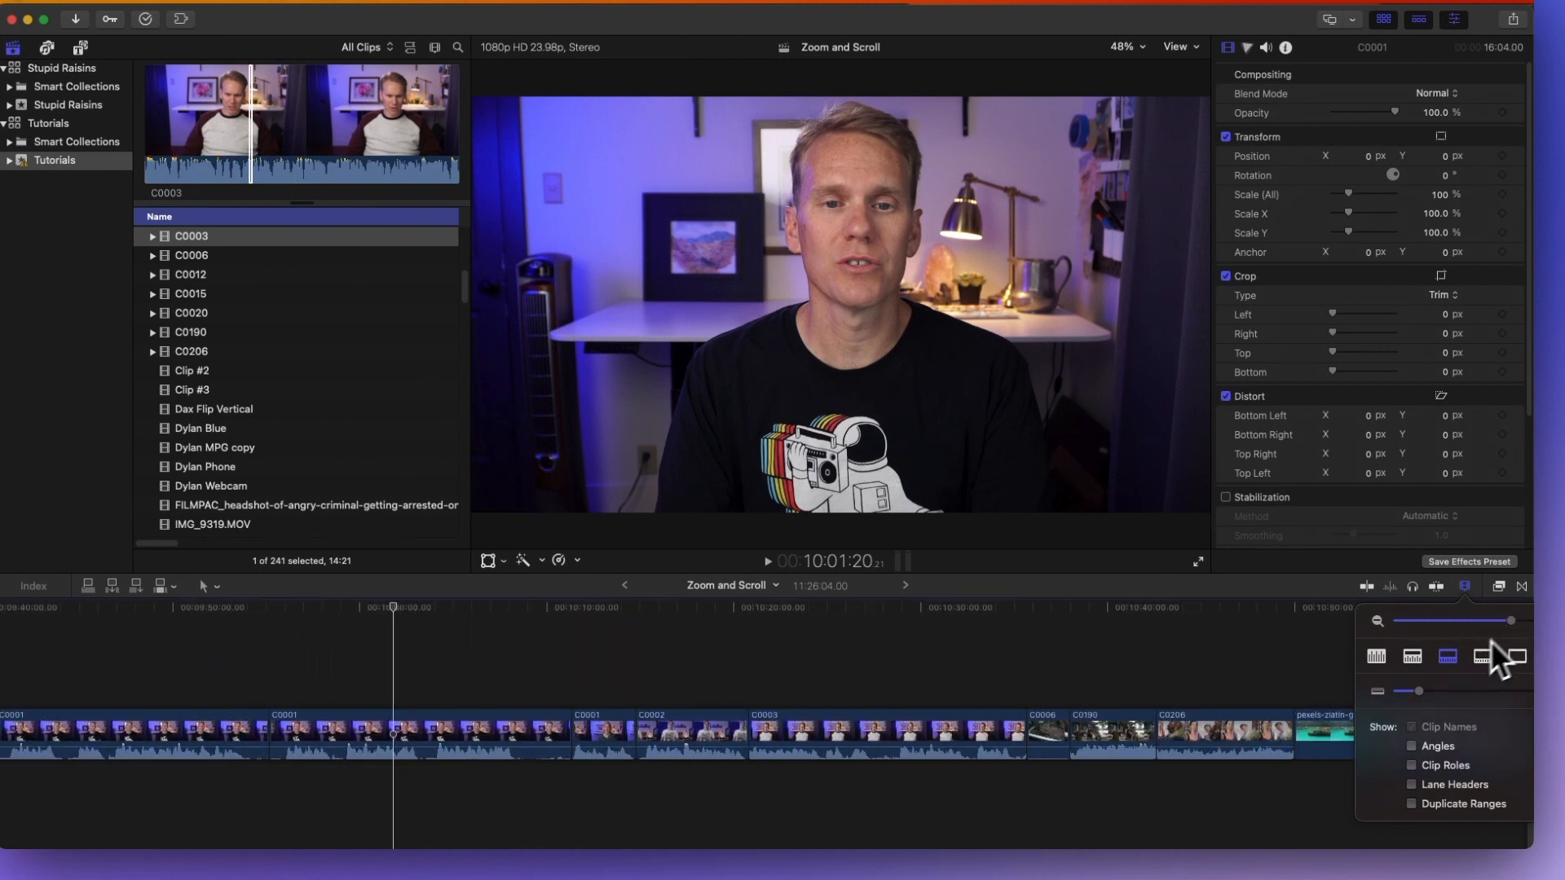
pyautogui.moveTo(1388, 678)
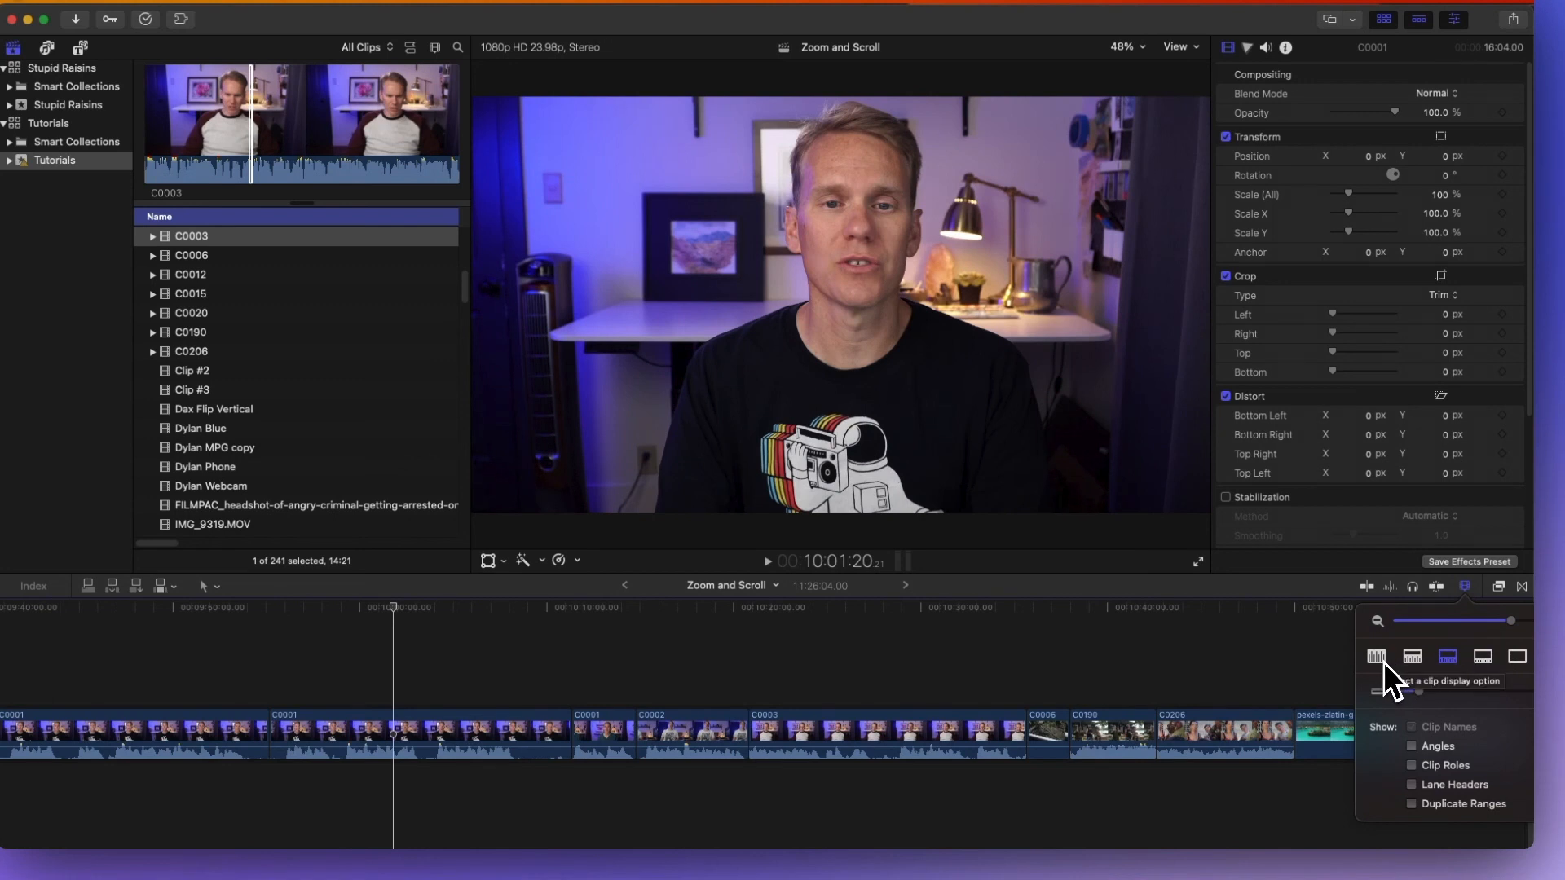
pyautogui.click(1376, 657)
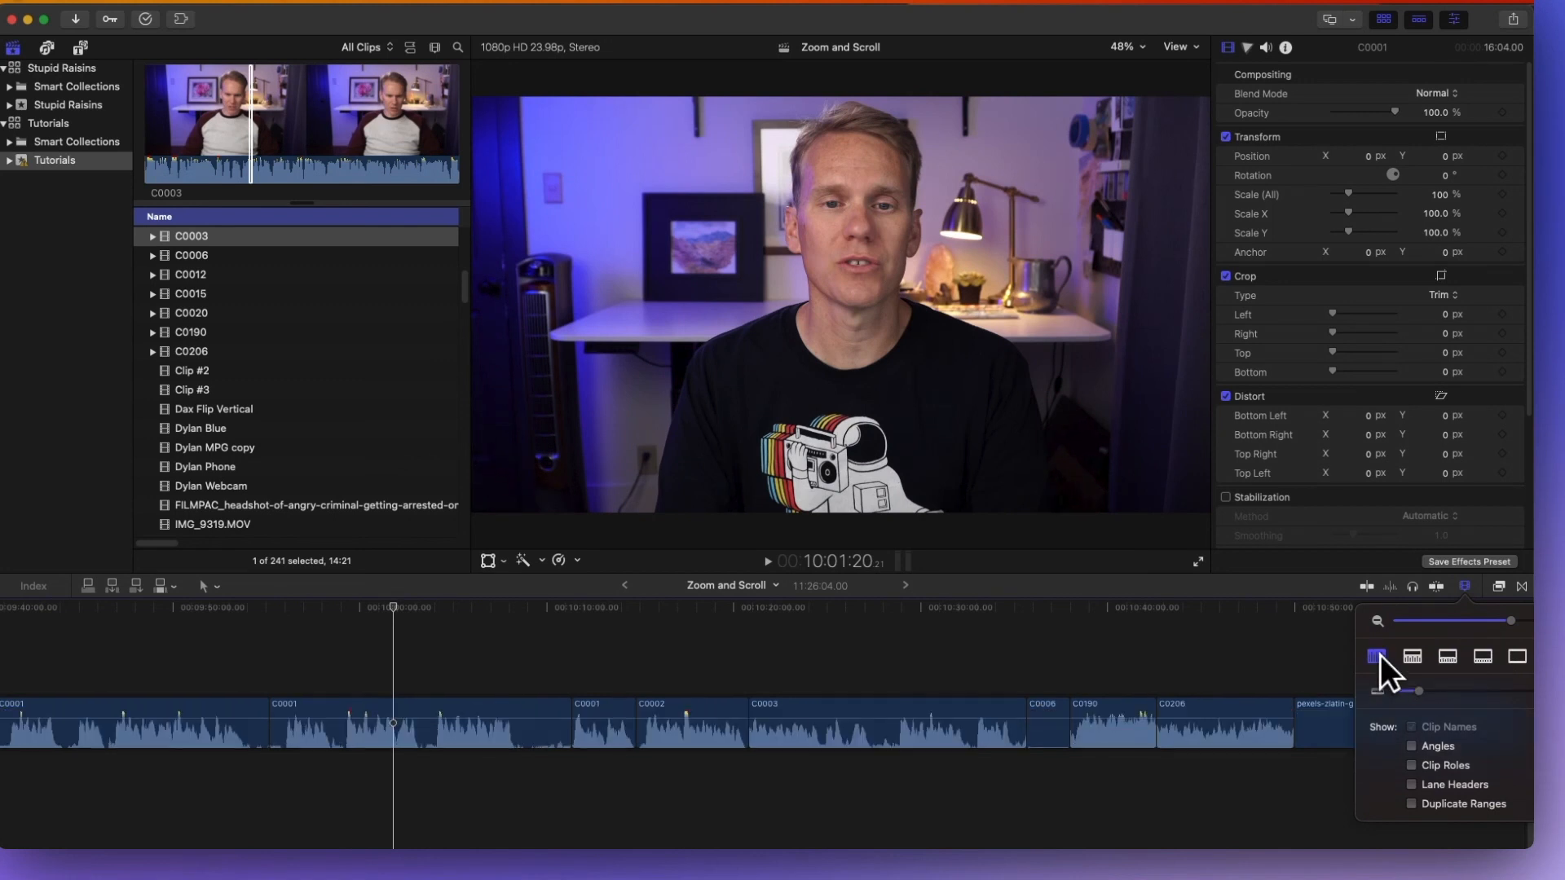
pyautogui.click(1412, 657)
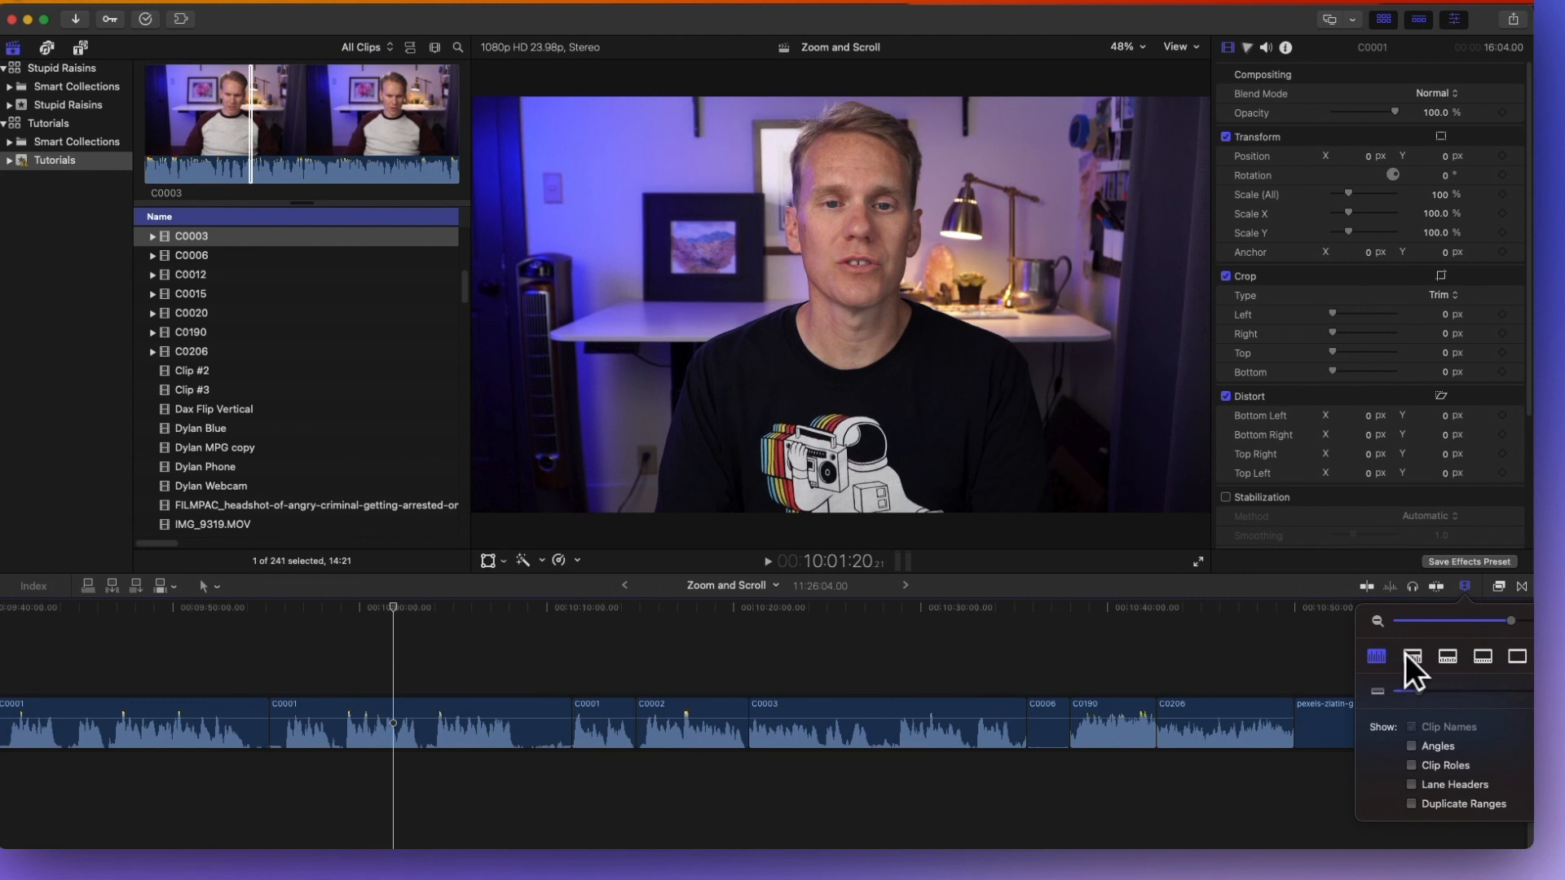
pyautogui.click(1411, 656)
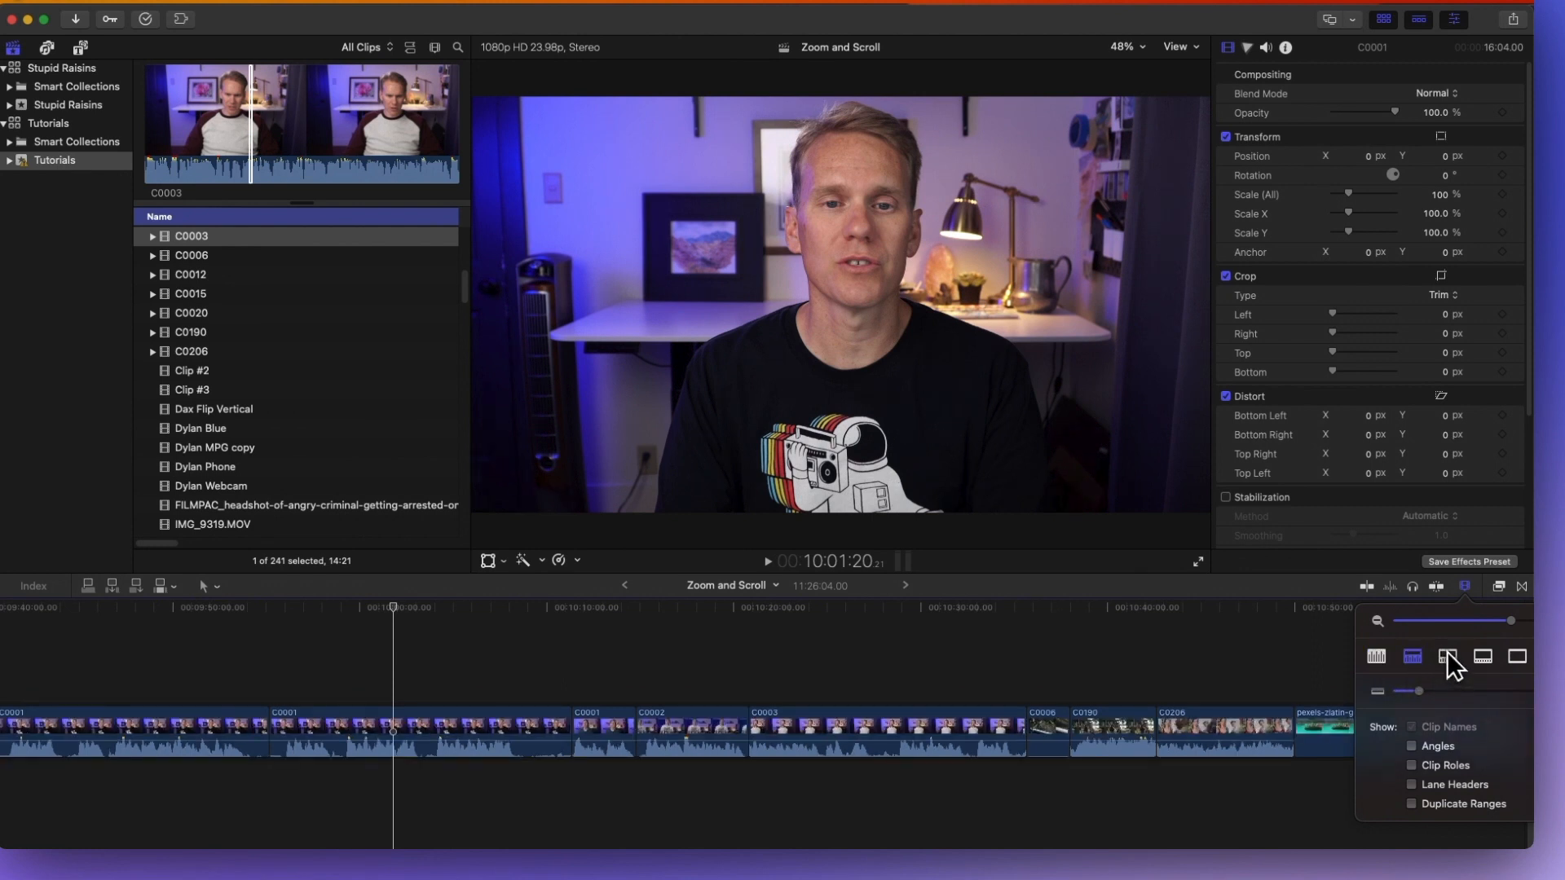
pyautogui.click(1483, 657)
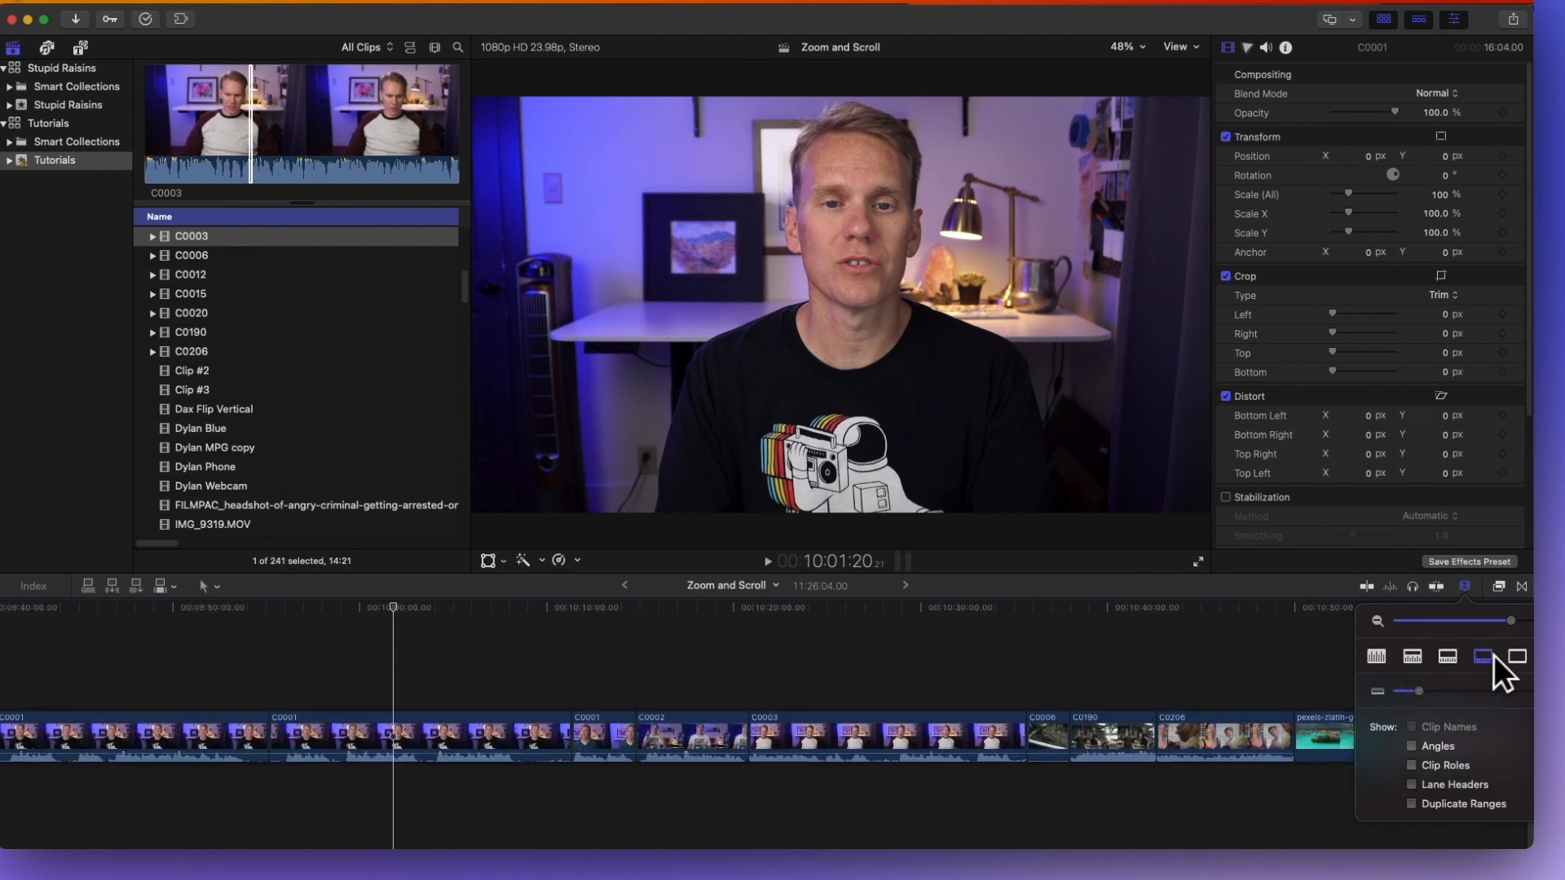
pyautogui.click(1515, 656)
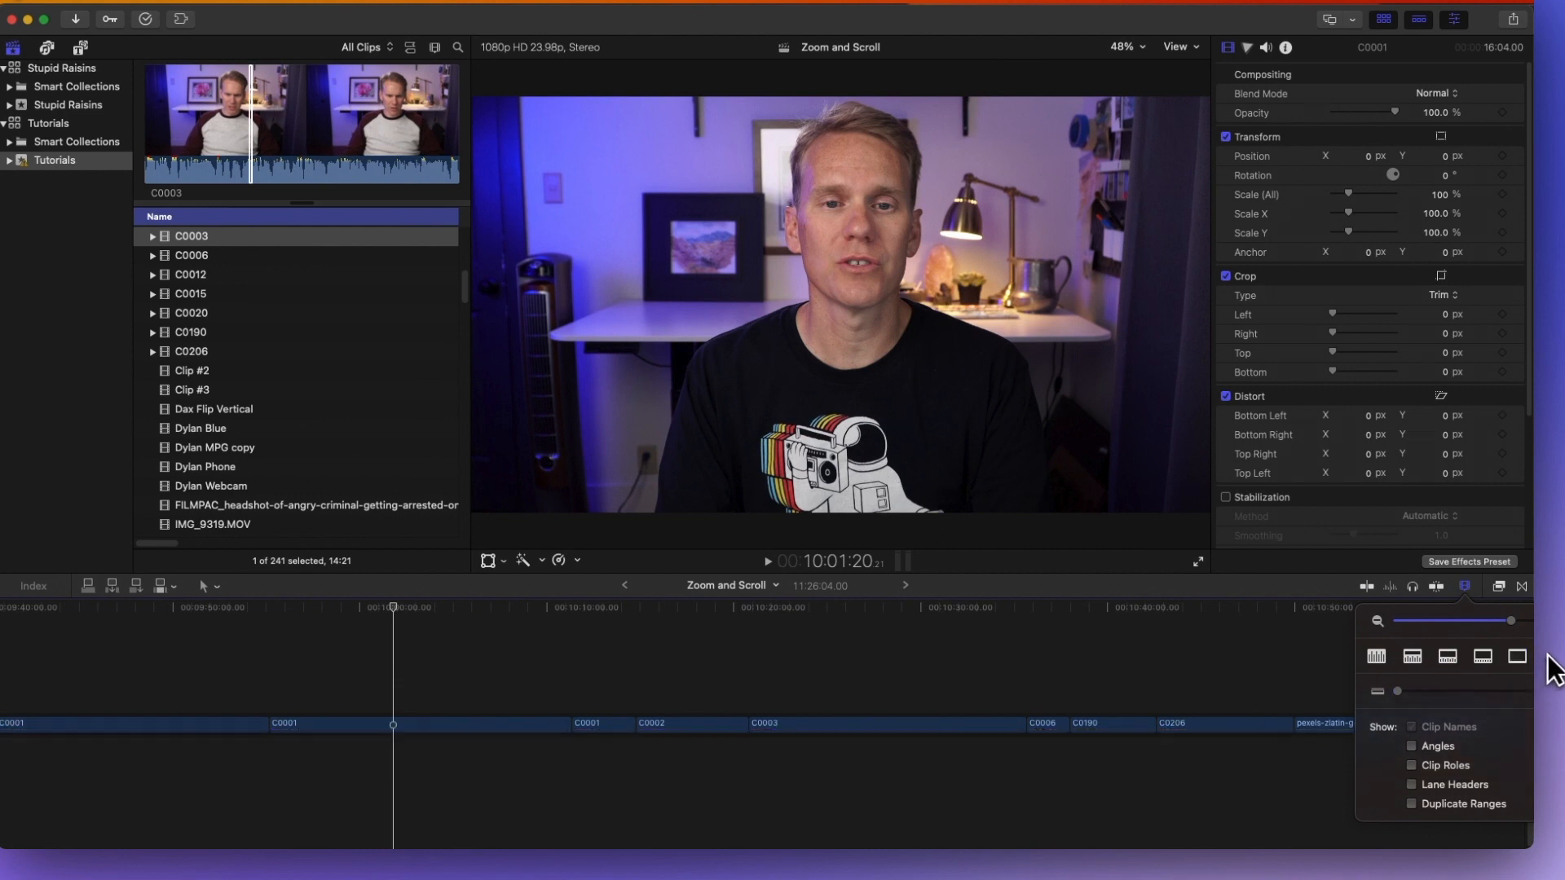
pyautogui.click(1448, 657)
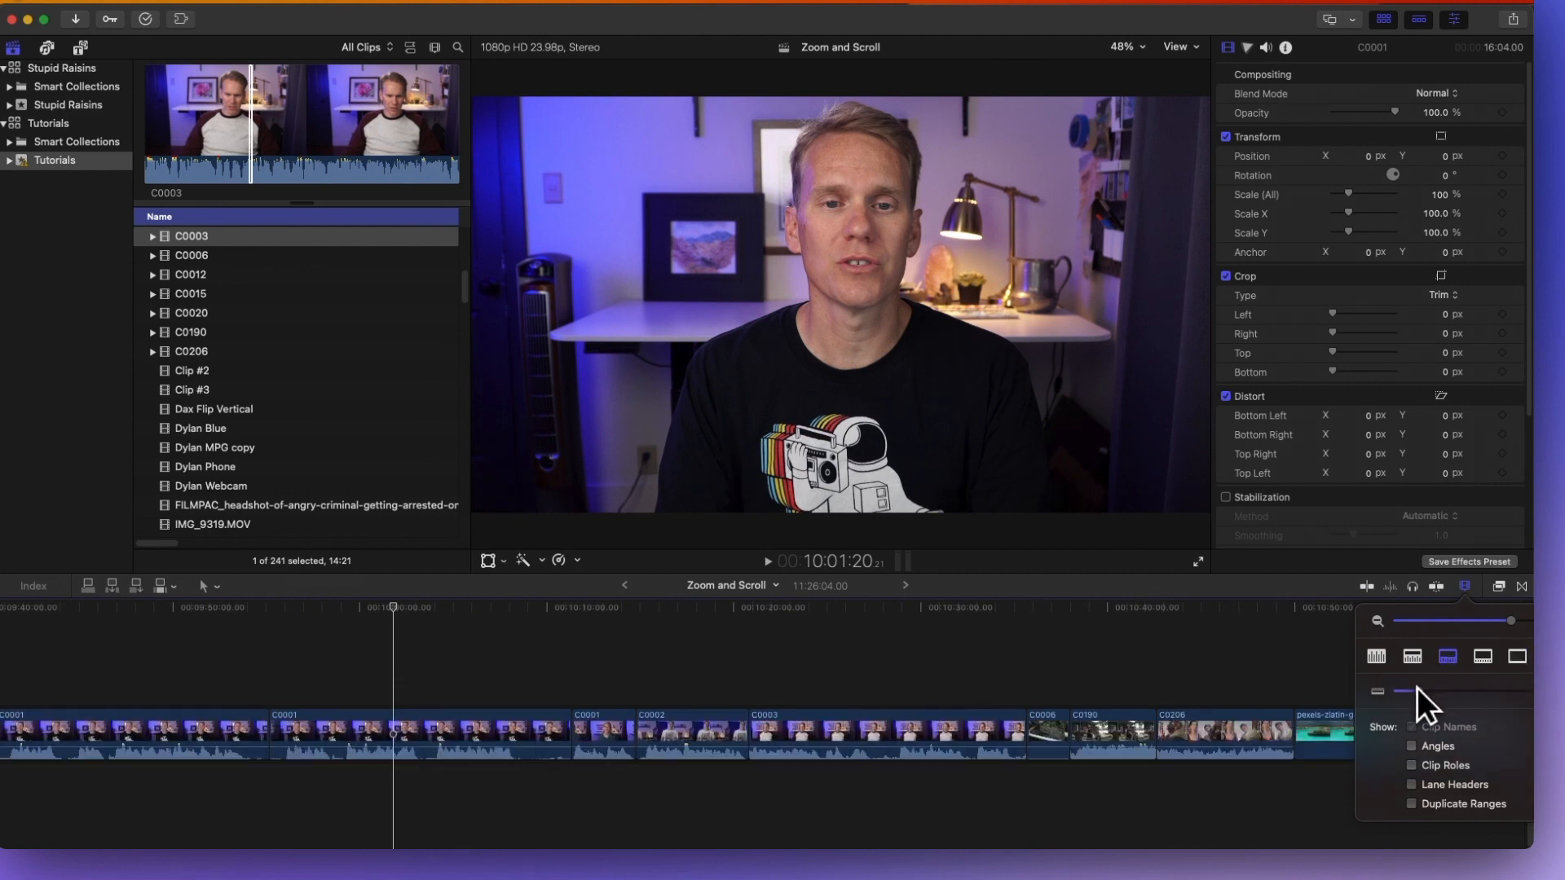
# Step: Raise the clip height slider and toggle Clip Names on in Clip Appearance
pyautogui.moveTo(1399, 692); pyautogui.dragTo(1487, 691)
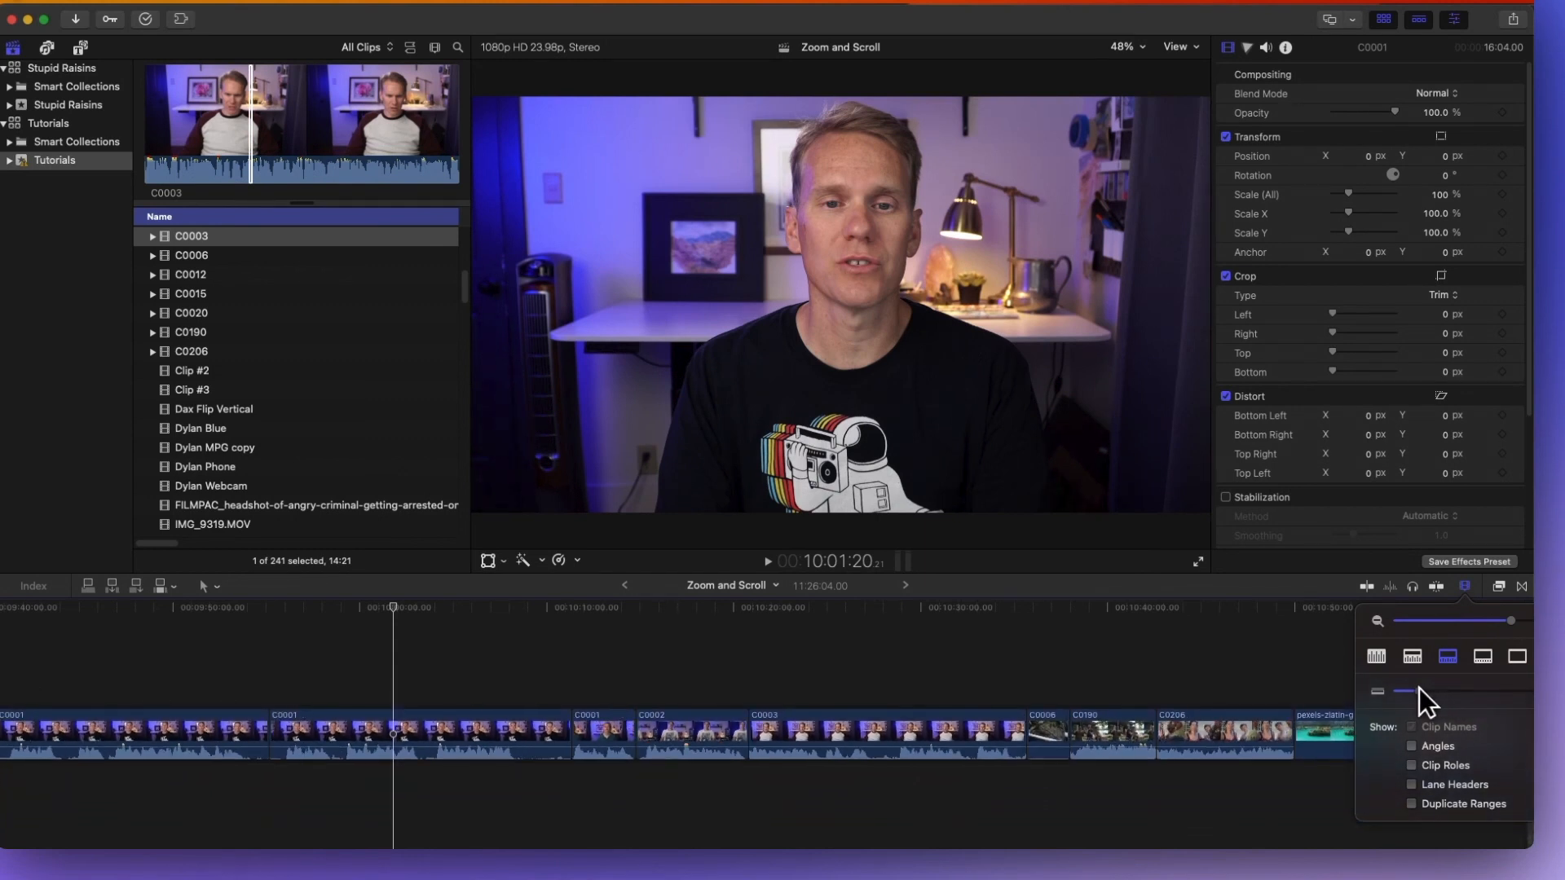
pyautogui.click(1411, 727)
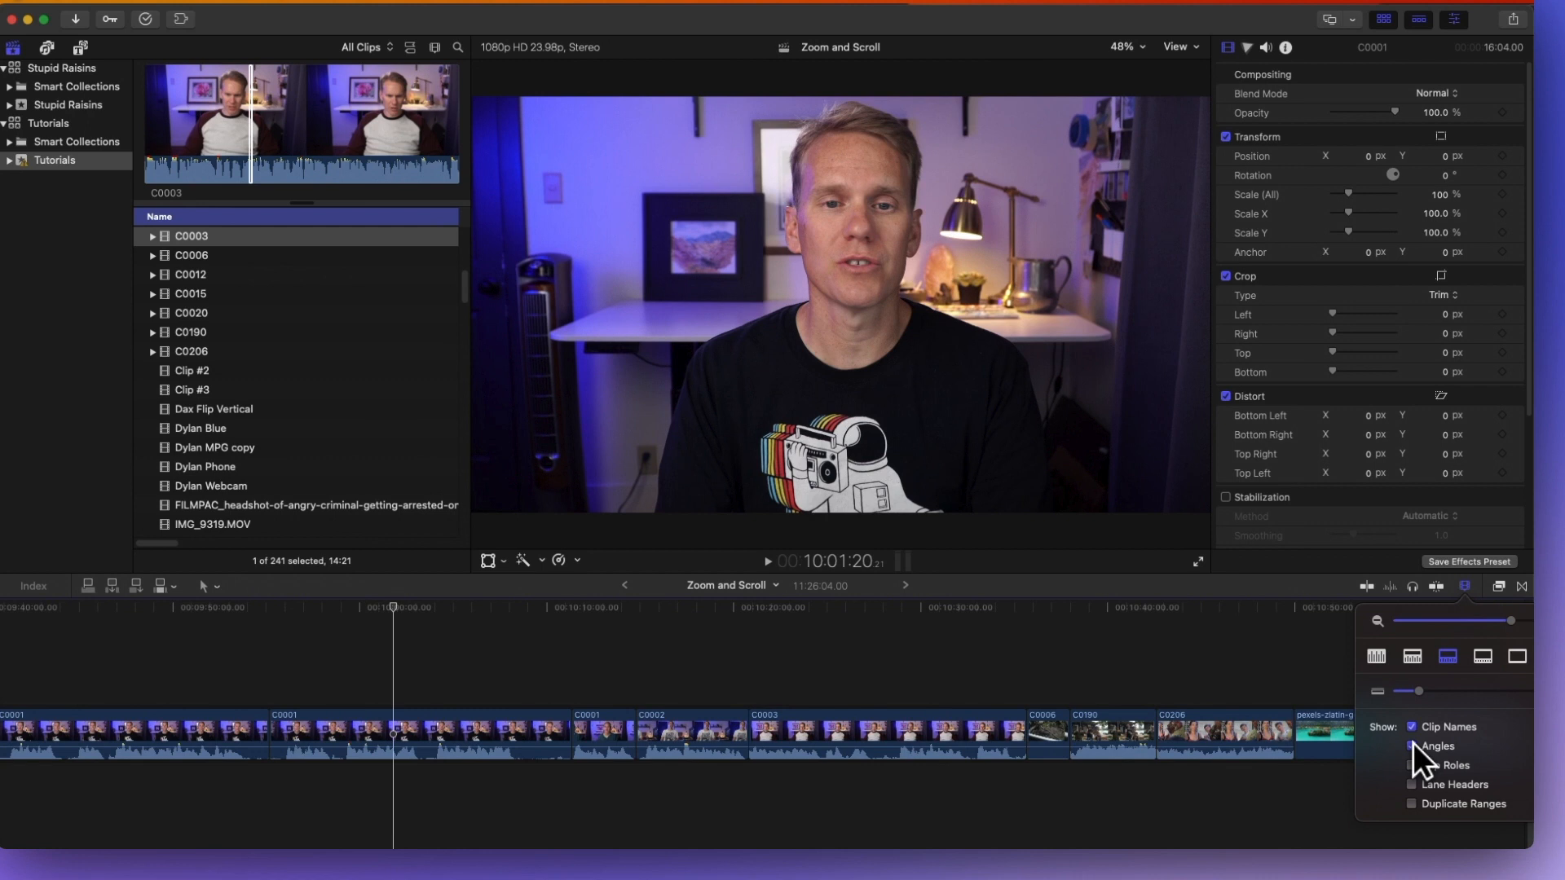
pyautogui.click(1410, 727)
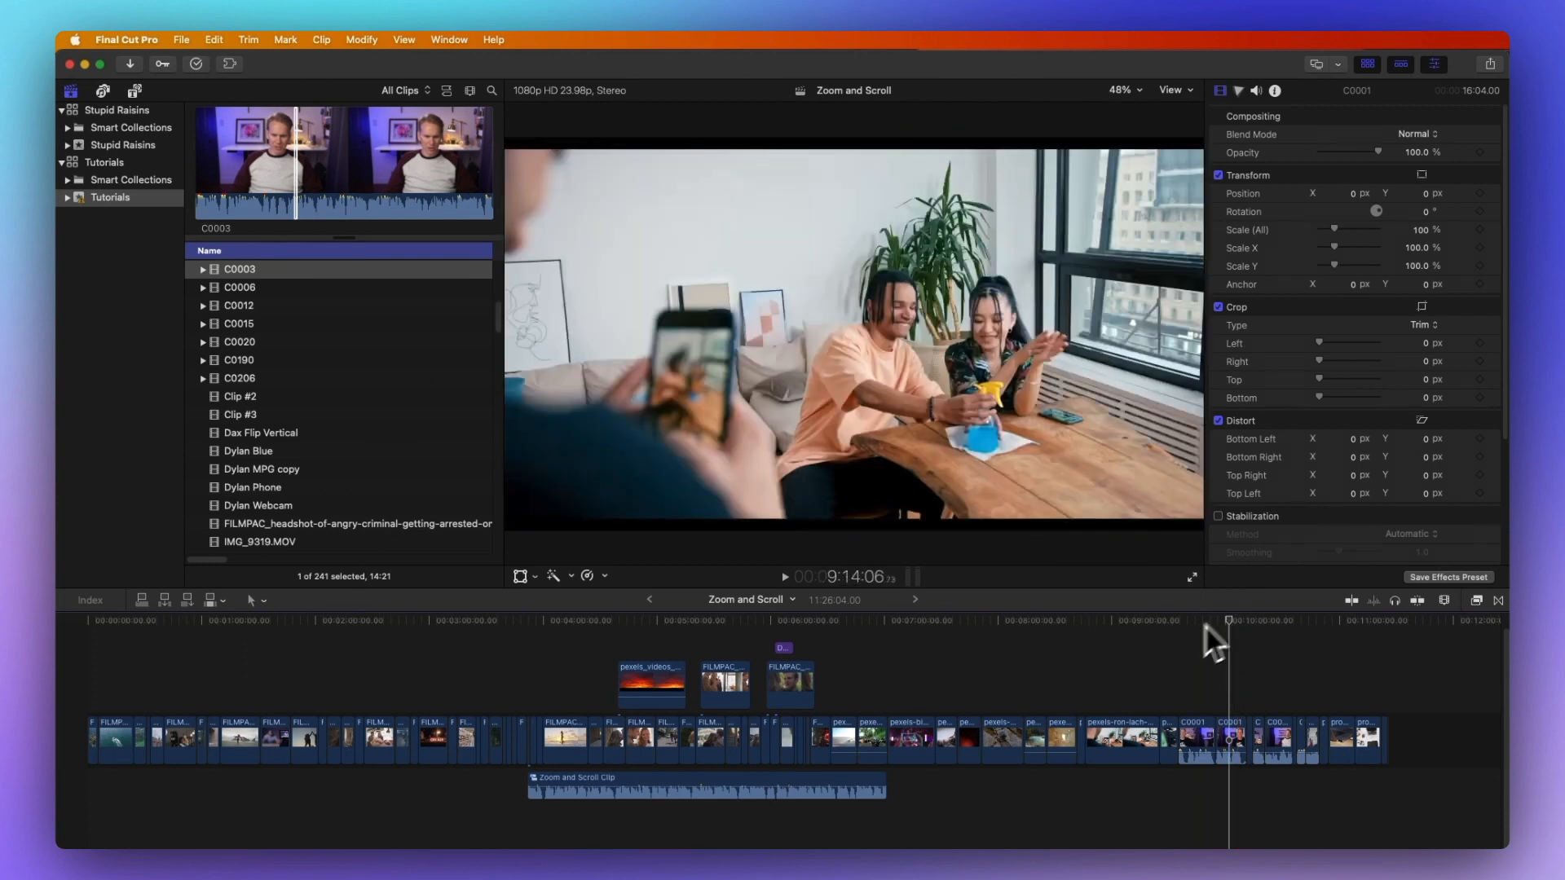
# Step: Zoom in with Command-= on the later project clips so stock clip names read clearly
pyautogui.press('cmd+=')
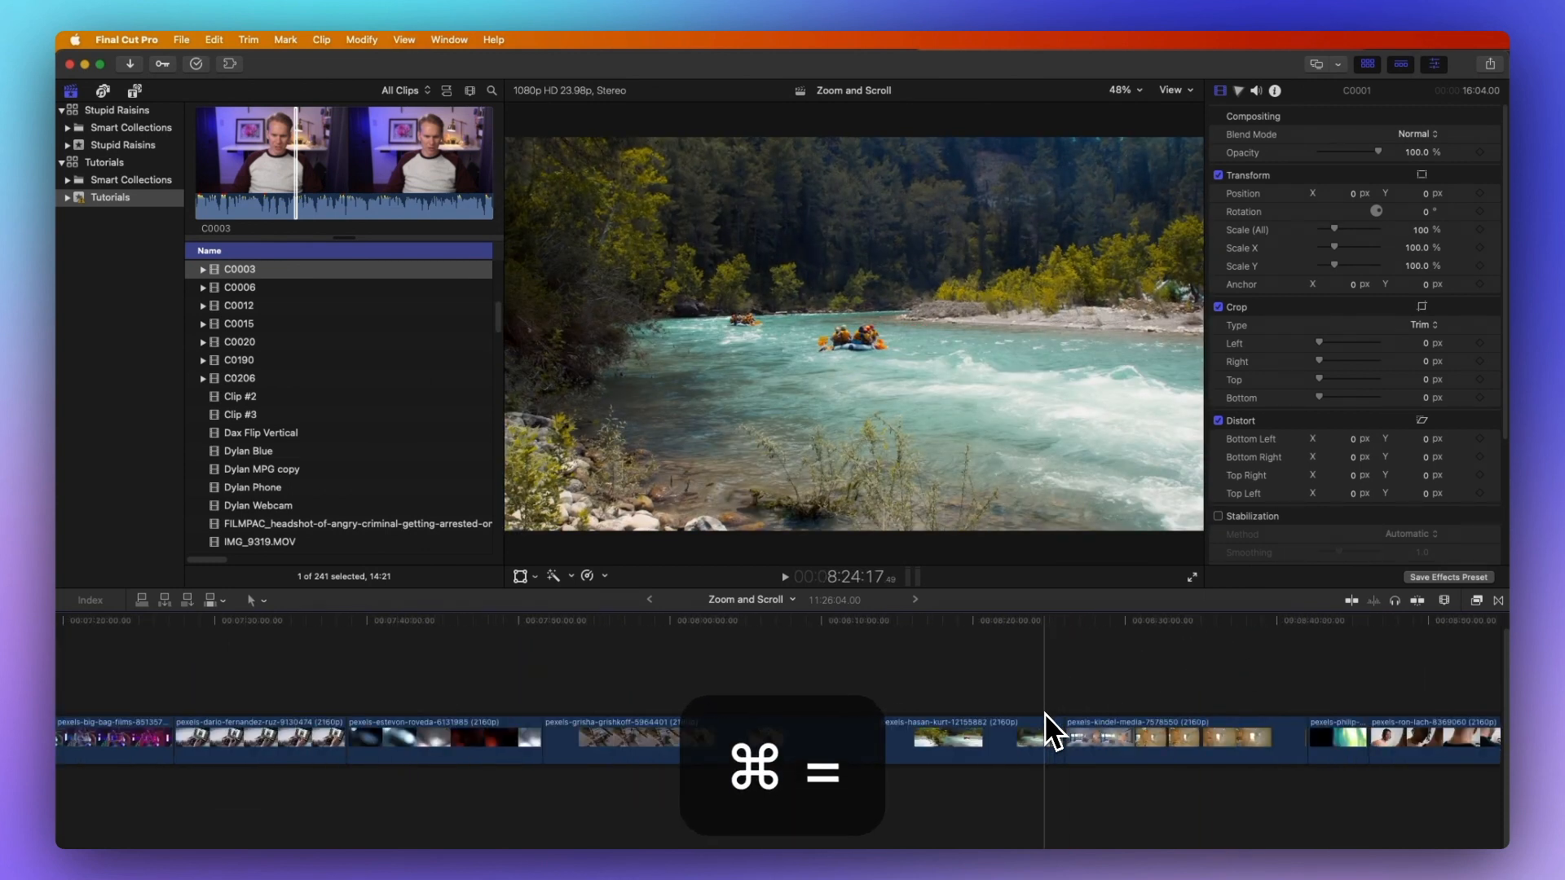